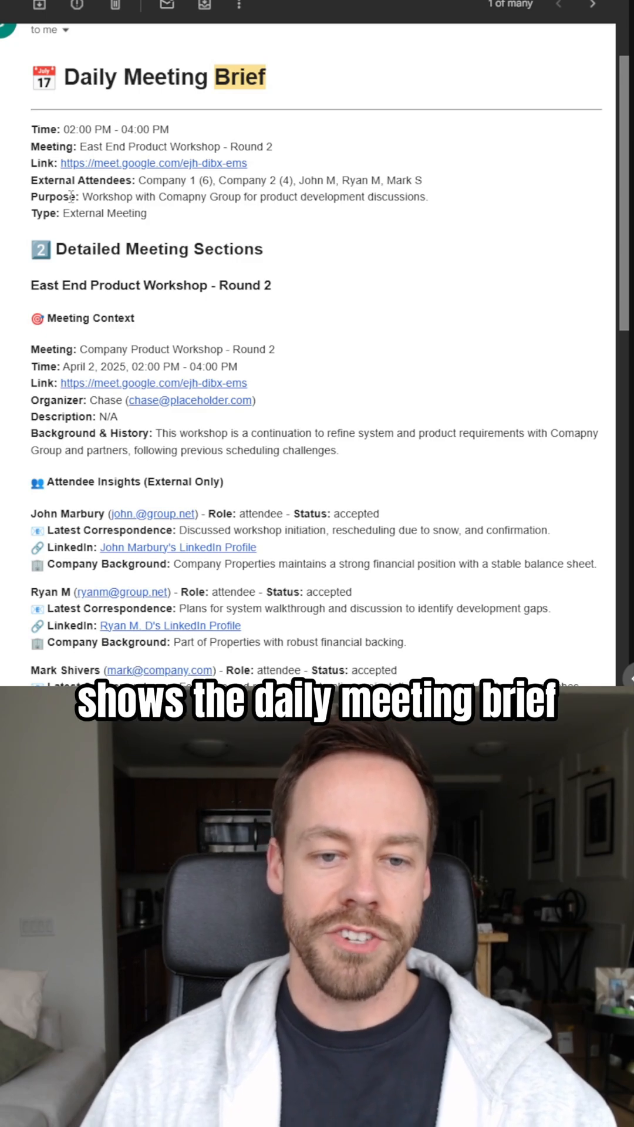
scroll(down, 3)
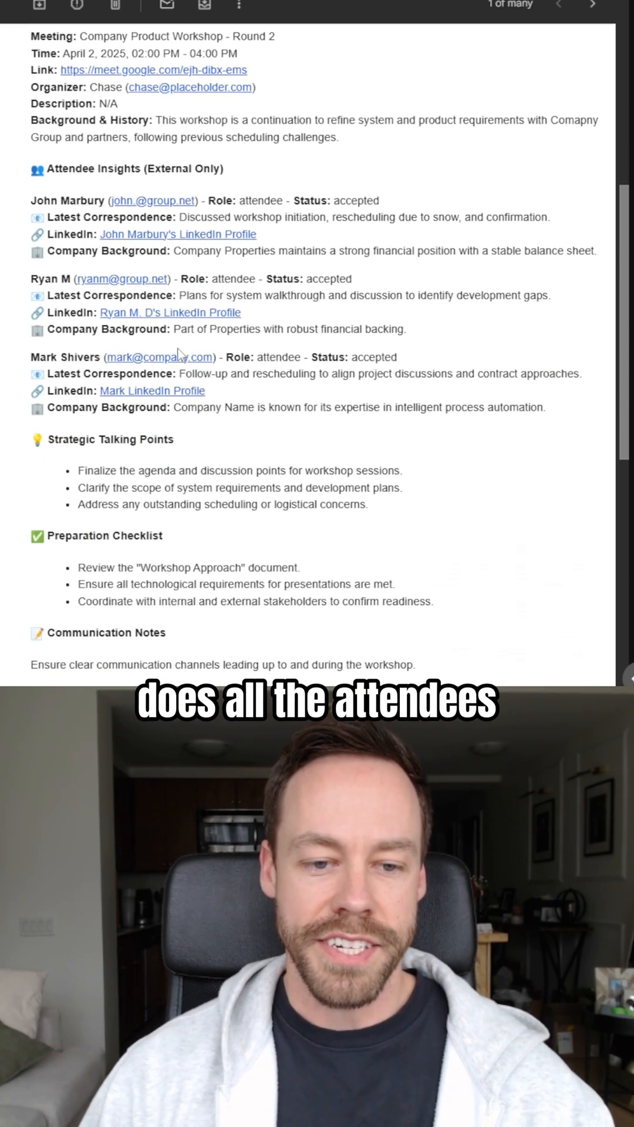
scroll(down, 3)
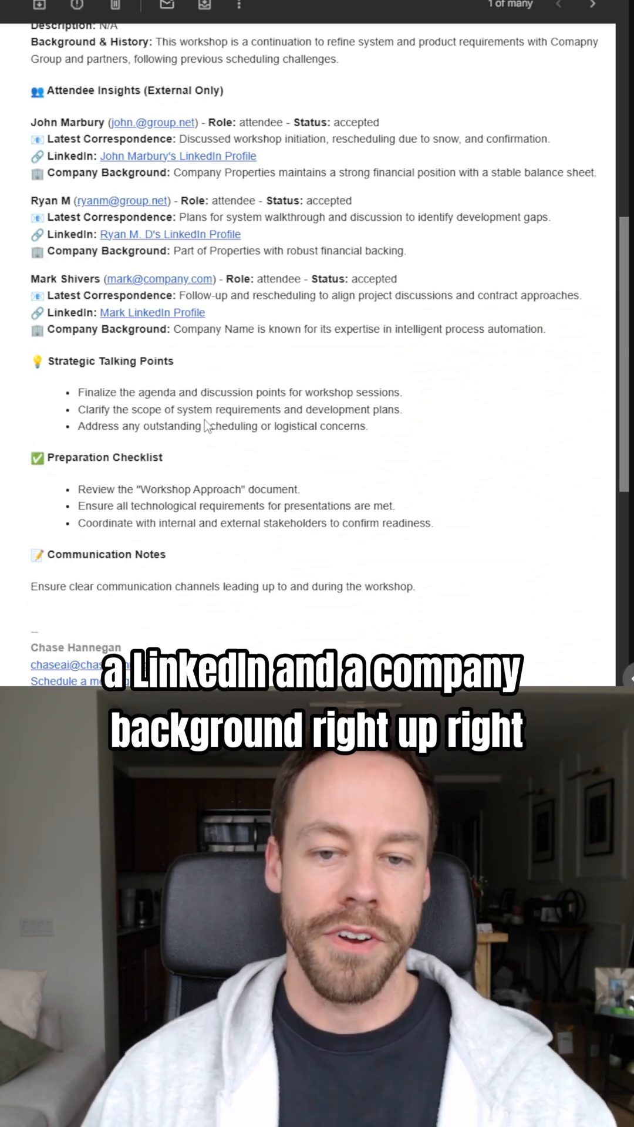
scroll(down, 3)
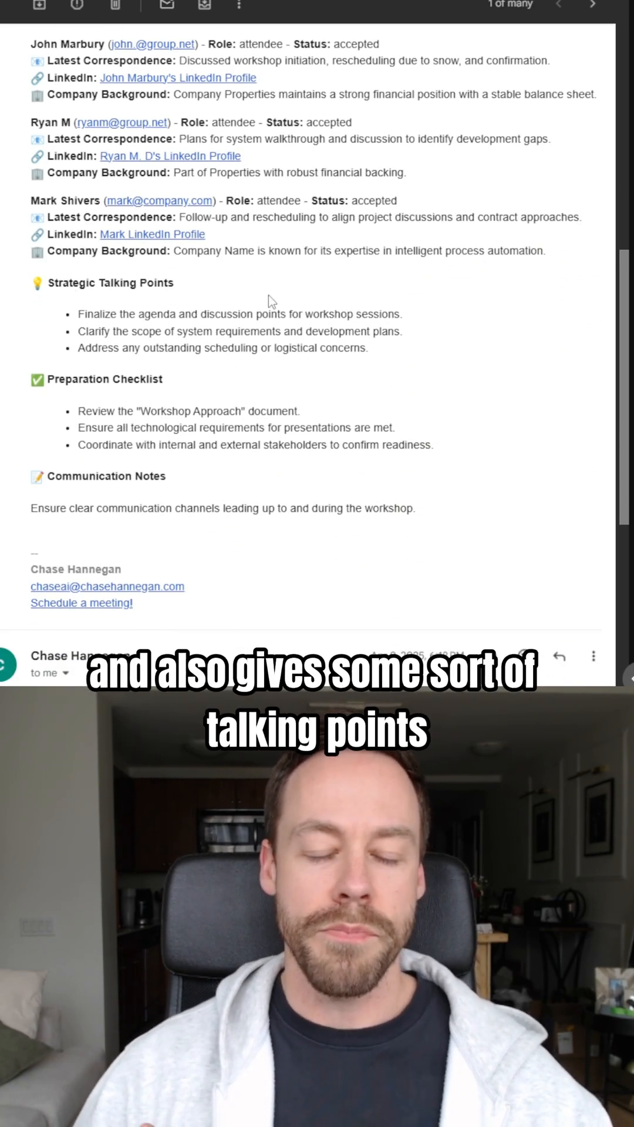